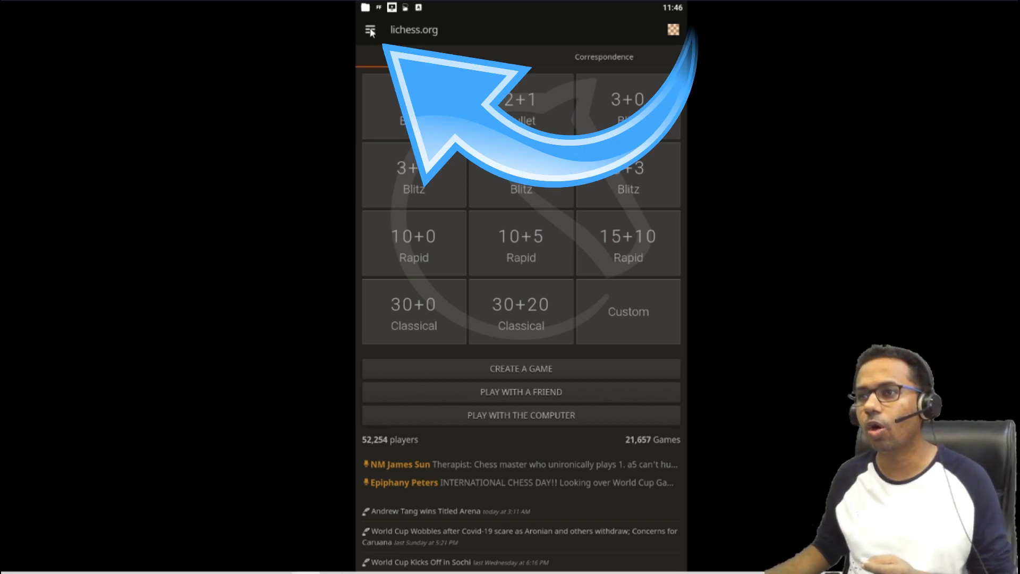
Search the players list for 'Khelochessindia' to list khelochessindia and khelochessindia2
click(370, 30)
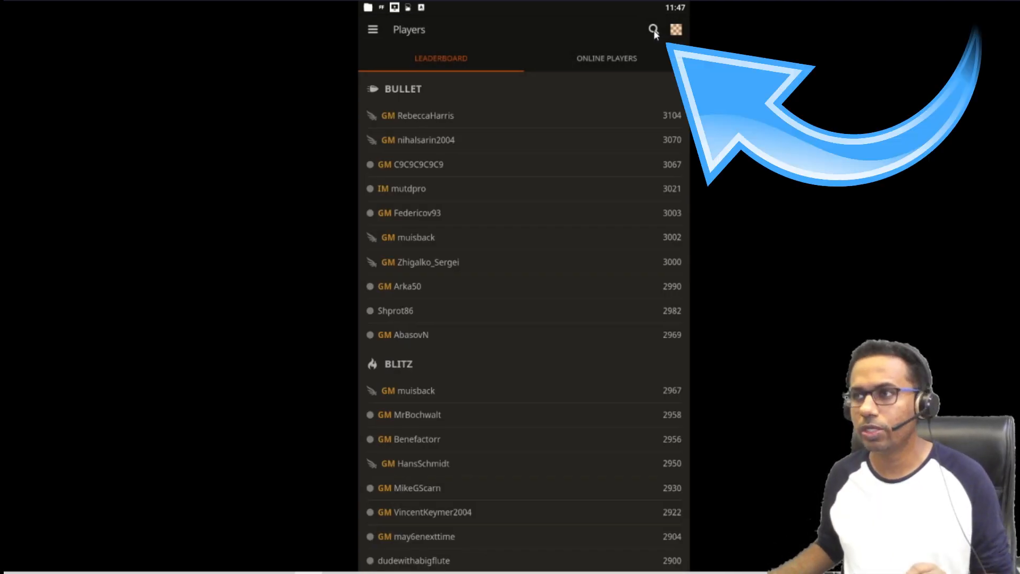
click(654, 30)
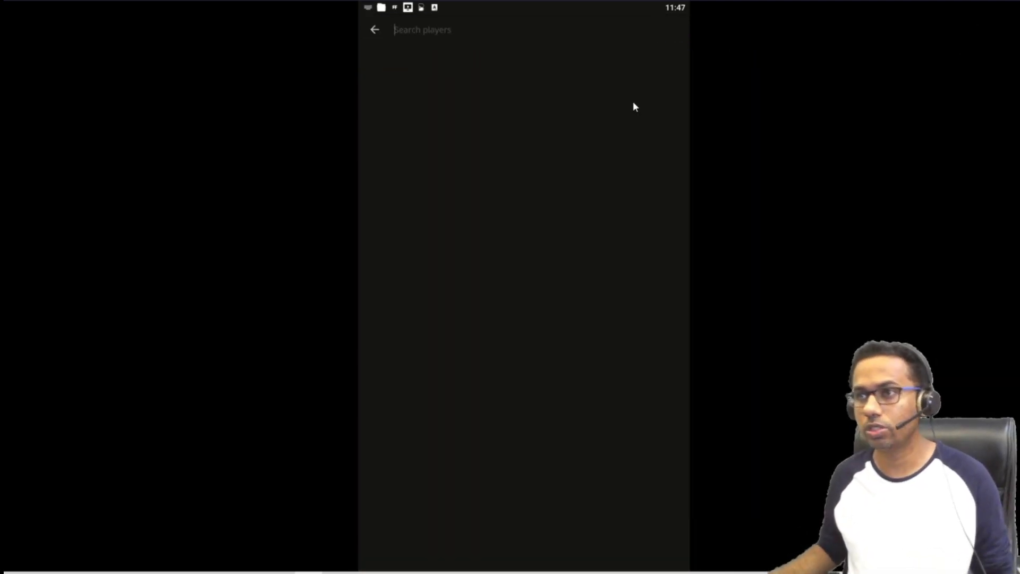
text(Khel)
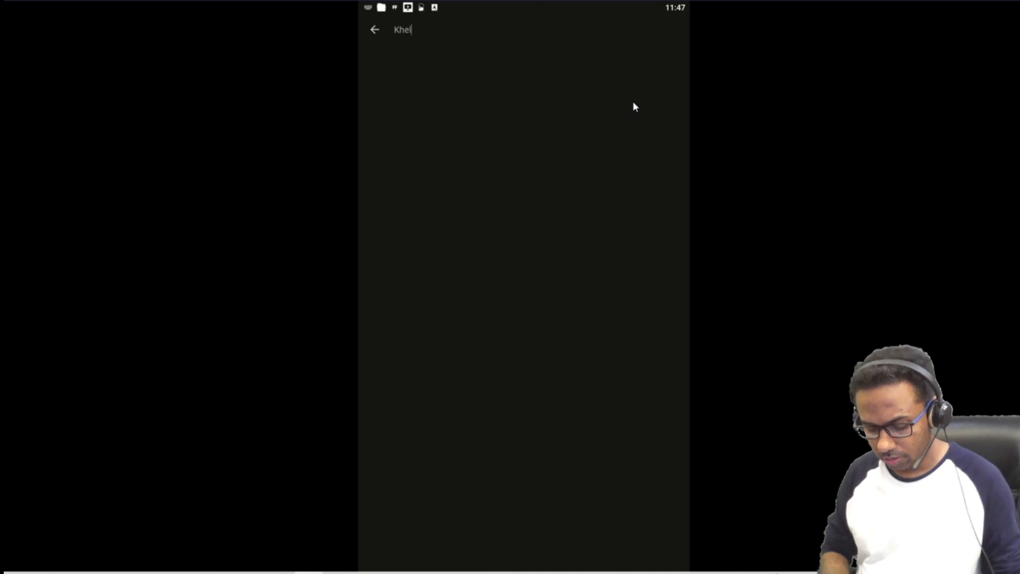
text(ochessindia)
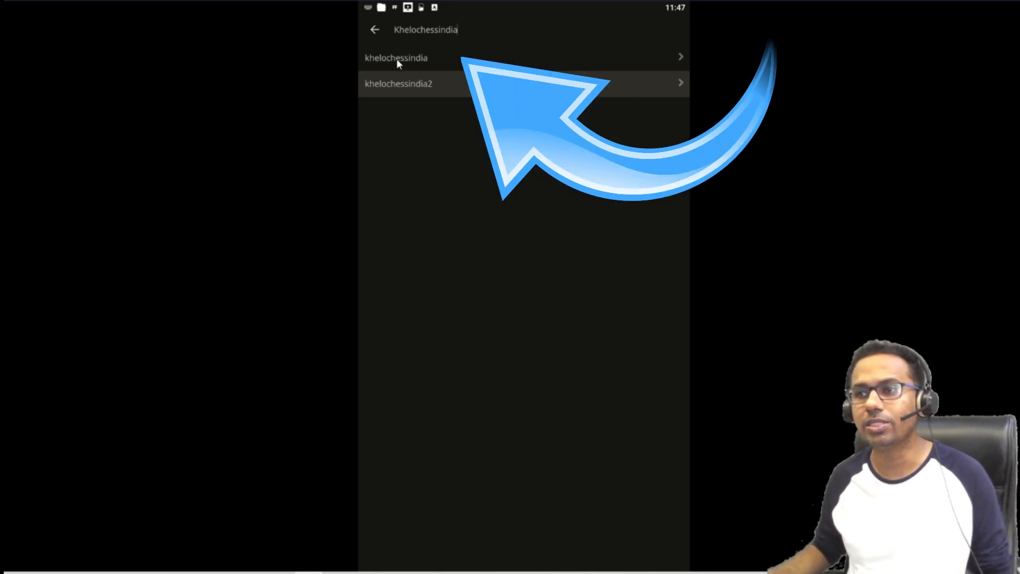
Open khelochessindia's profile and start a challenge with the Standard variant
click(395, 57)
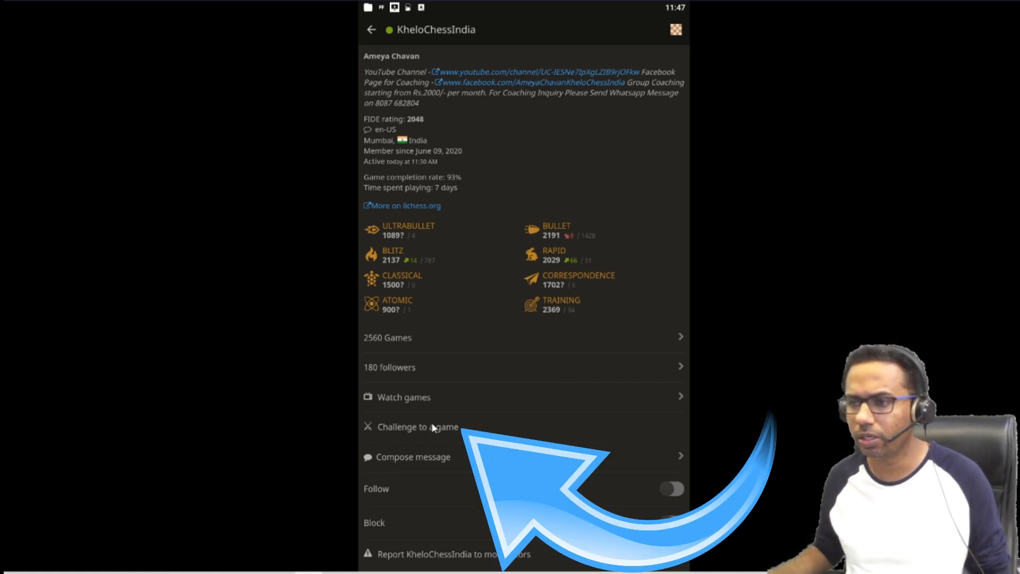
click(417, 427)
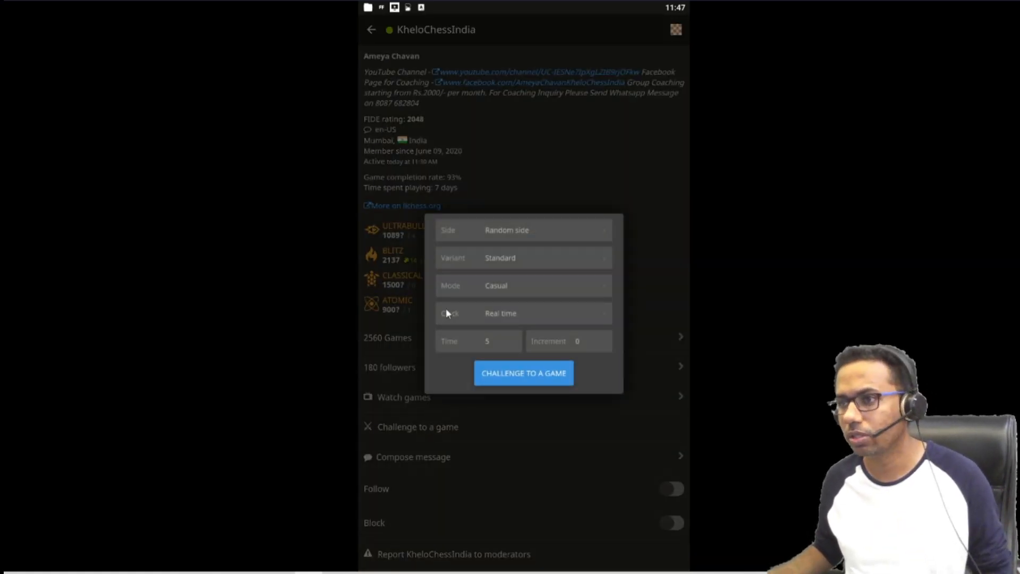
mouse_move(509, 273)
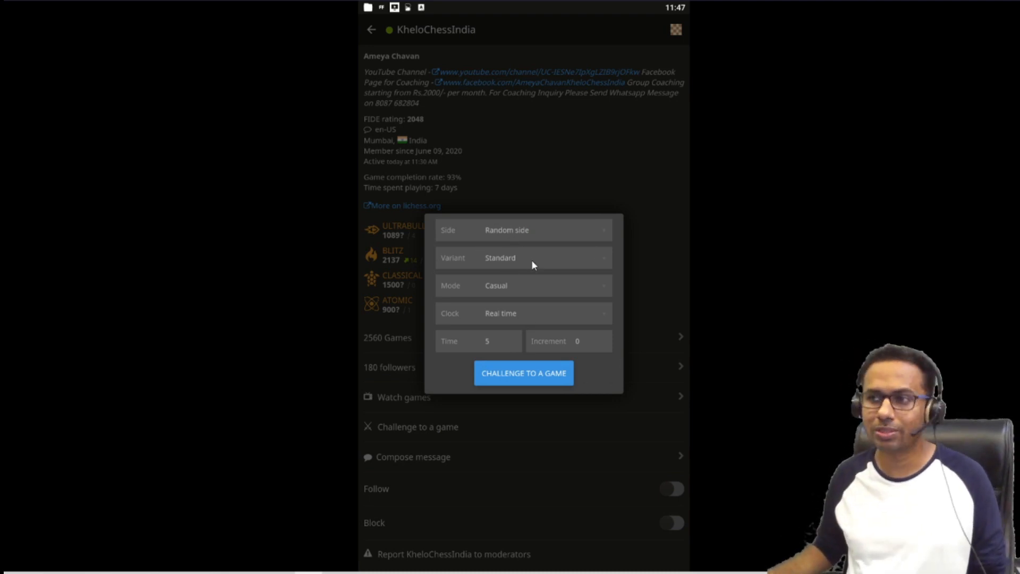
click(523, 257)
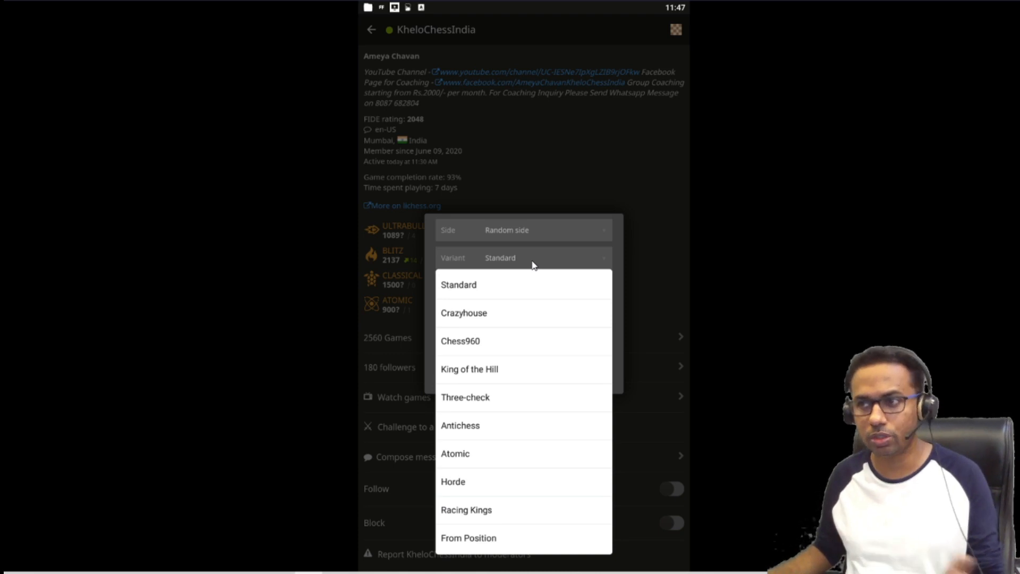
click(458, 284)
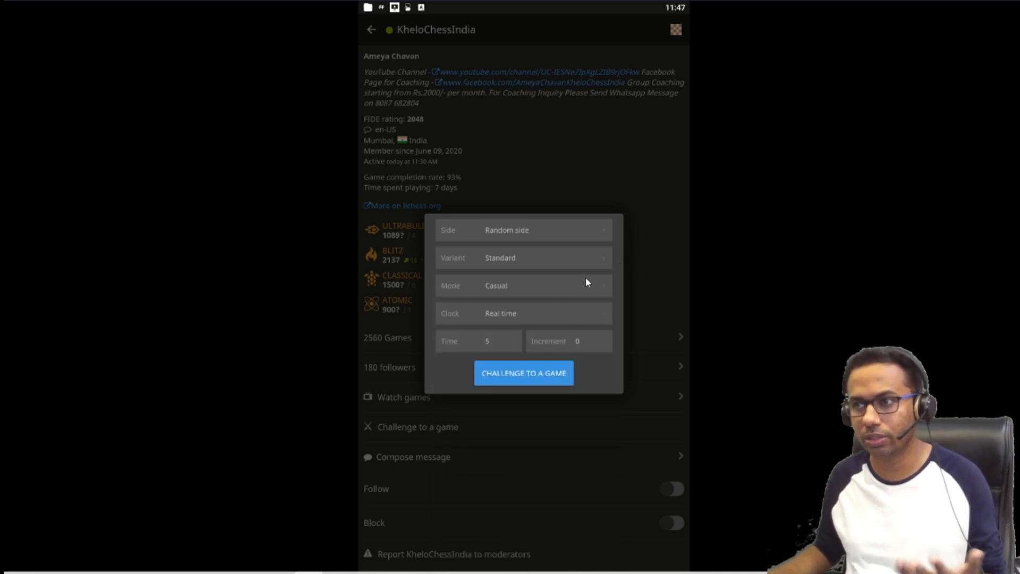
mouse_move(518, 290)
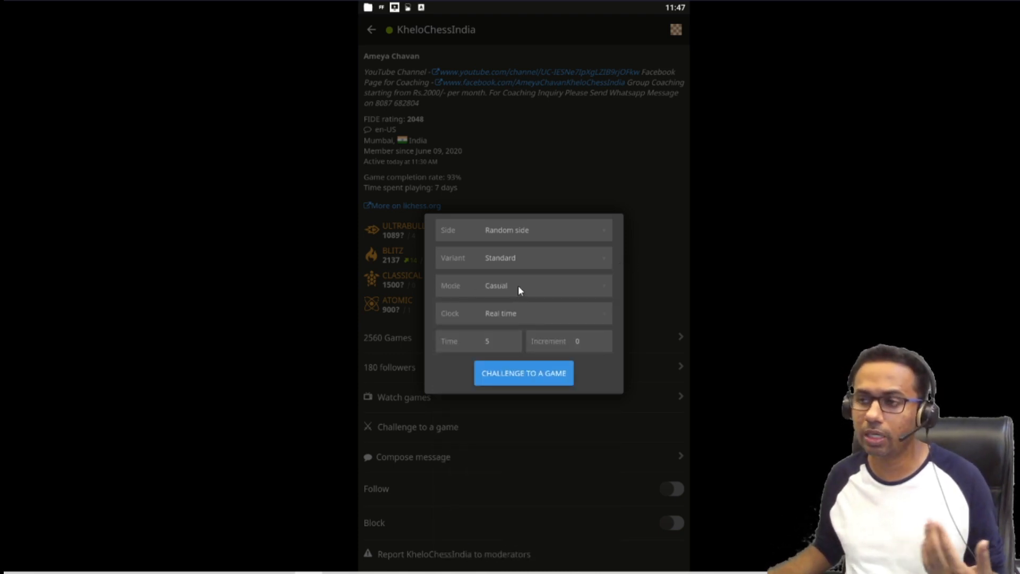
click(524, 285)
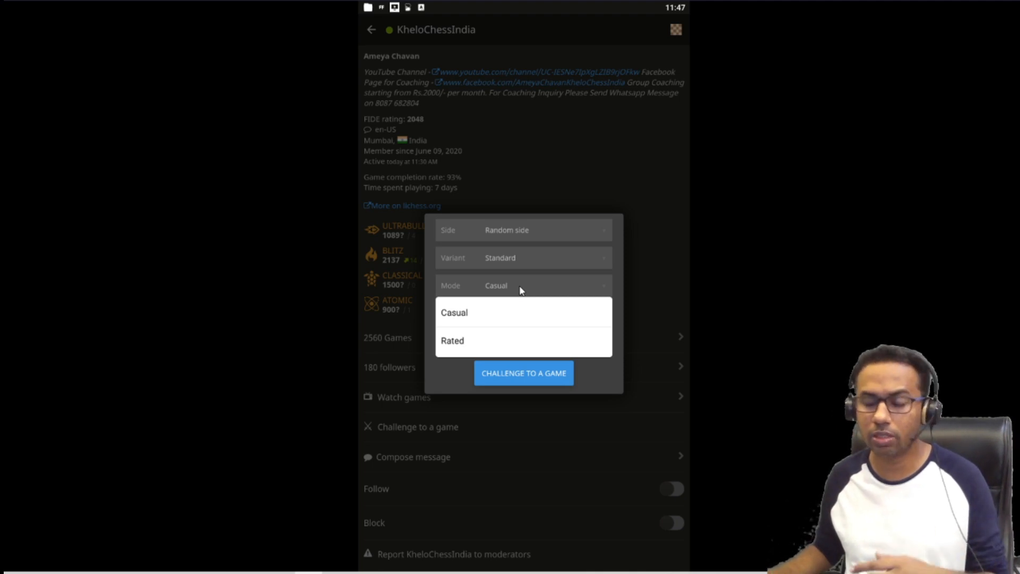
mouse_move(614, 288)
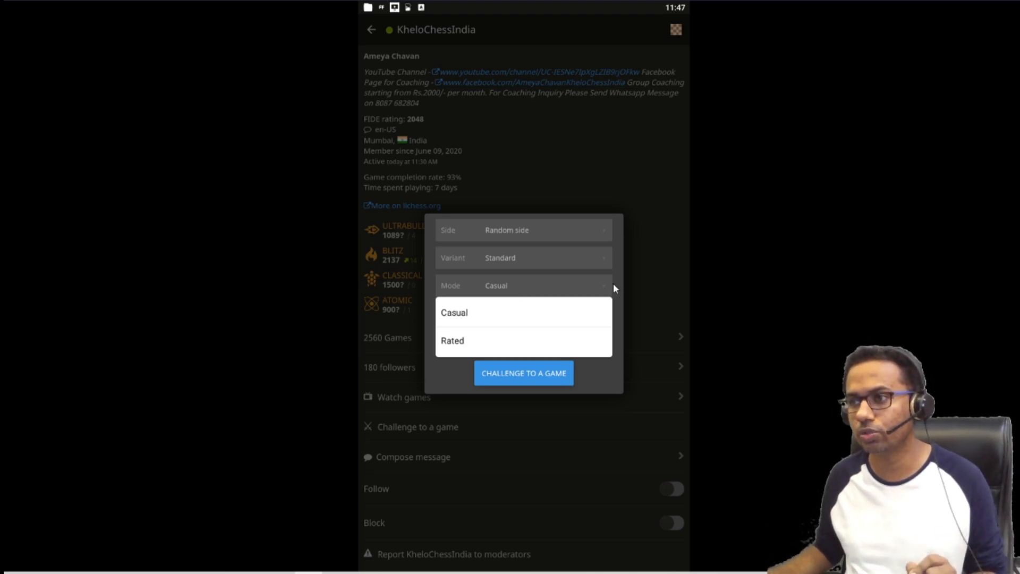
Make the challenge Casual, Real time, 2 minutes per side with 1-second increment
click(454, 312)
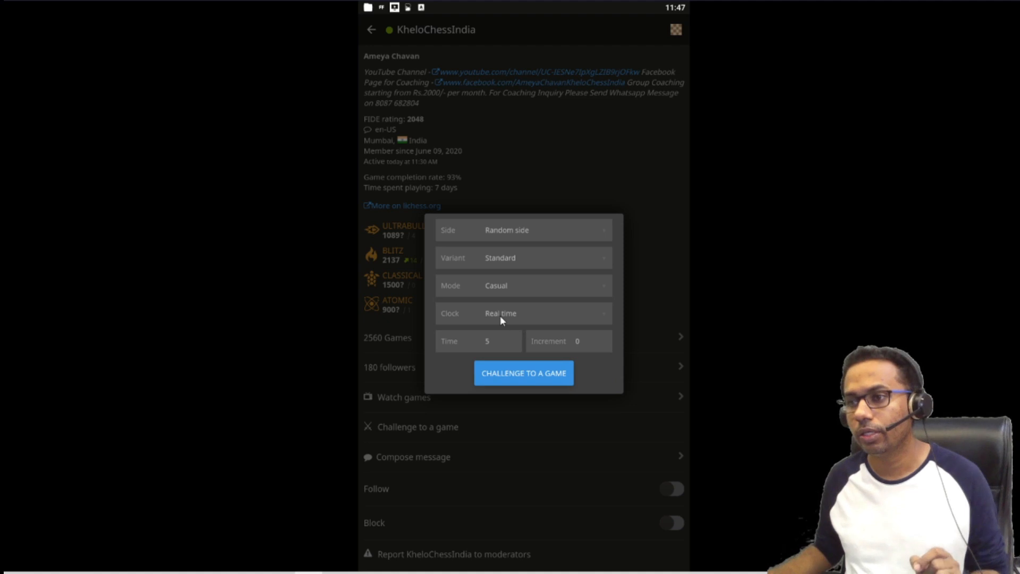
click(524, 313)
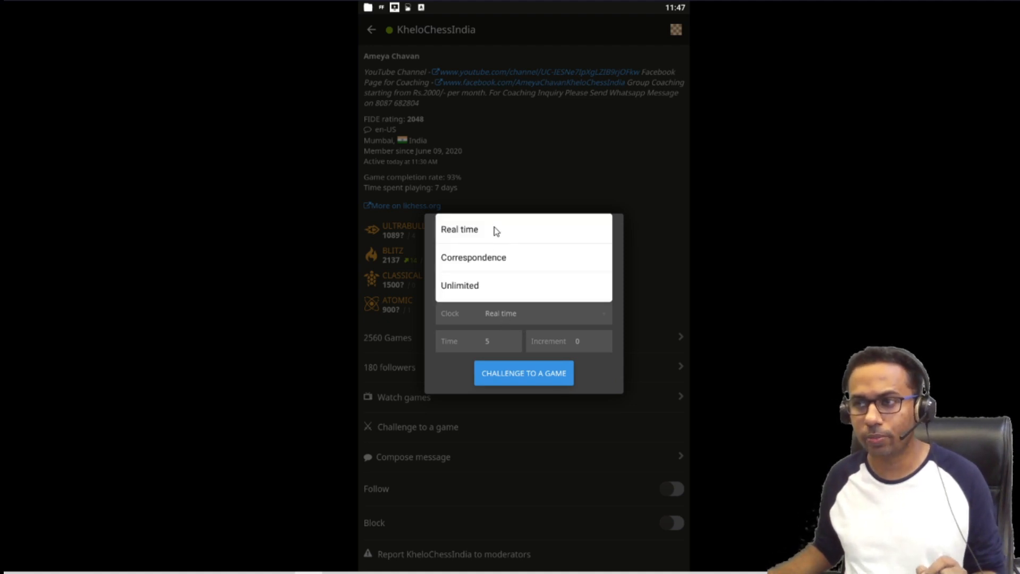
click(487, 341)
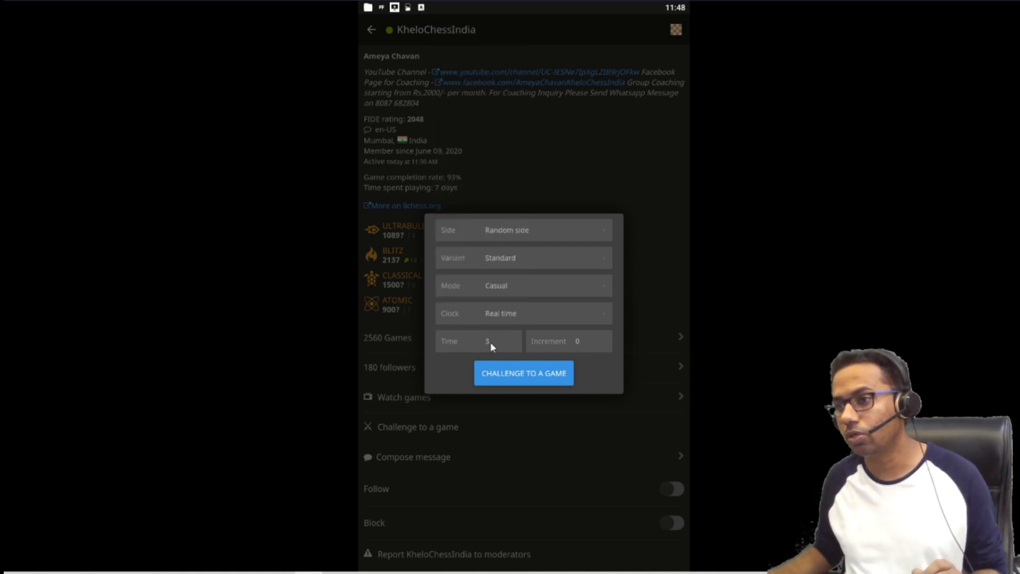
click(487, 341)
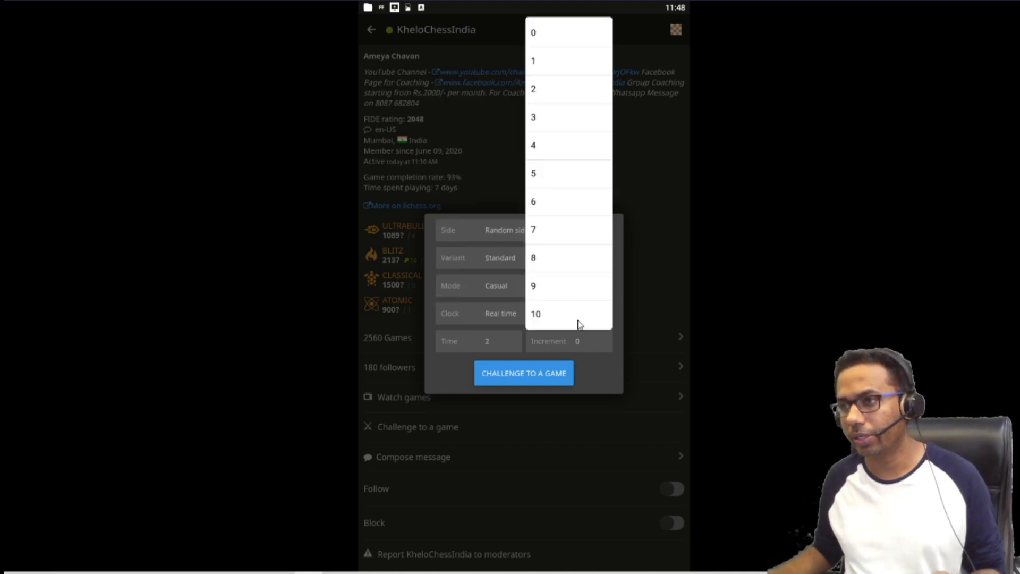
click(533, 60)
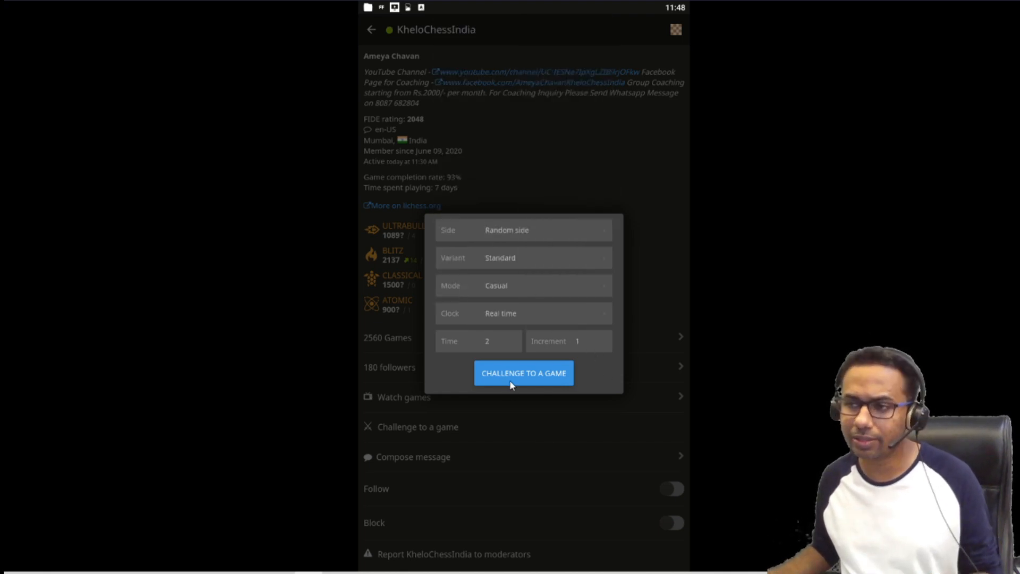
Send the 2+1 casual challenge to KheloChessIndia and wait for a response
click(523, 373)
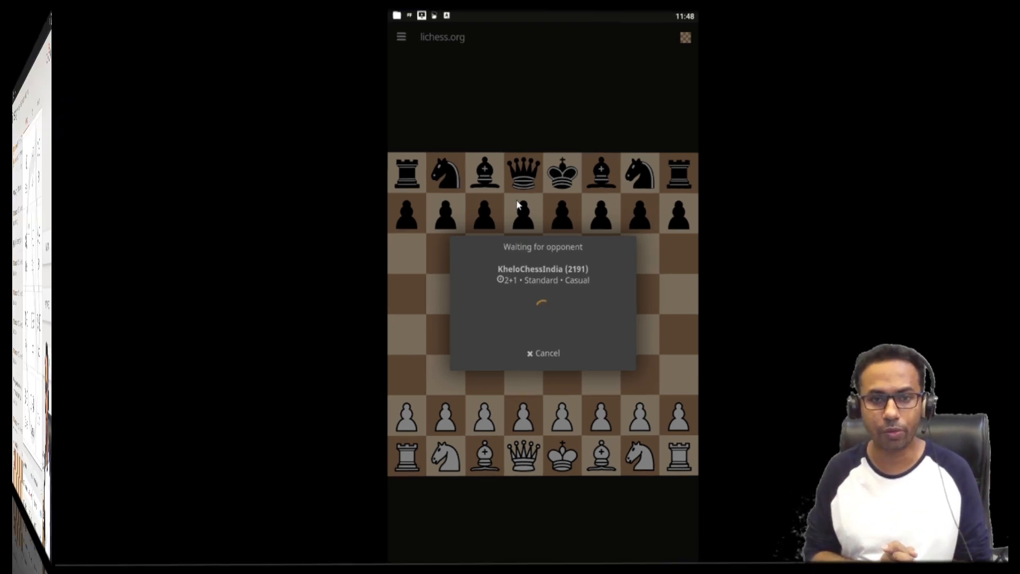
click(542, 353)
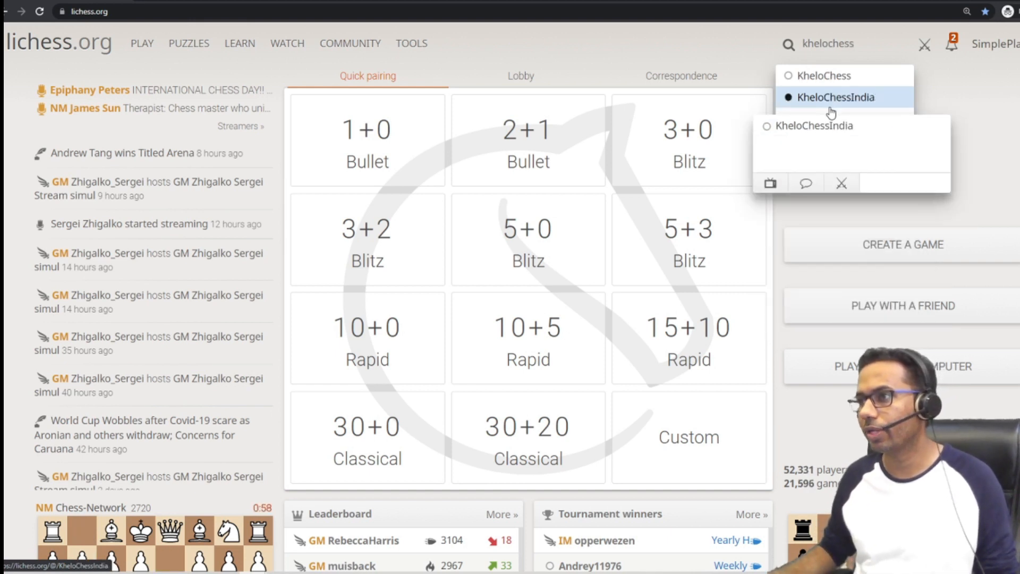
click(835, 97)
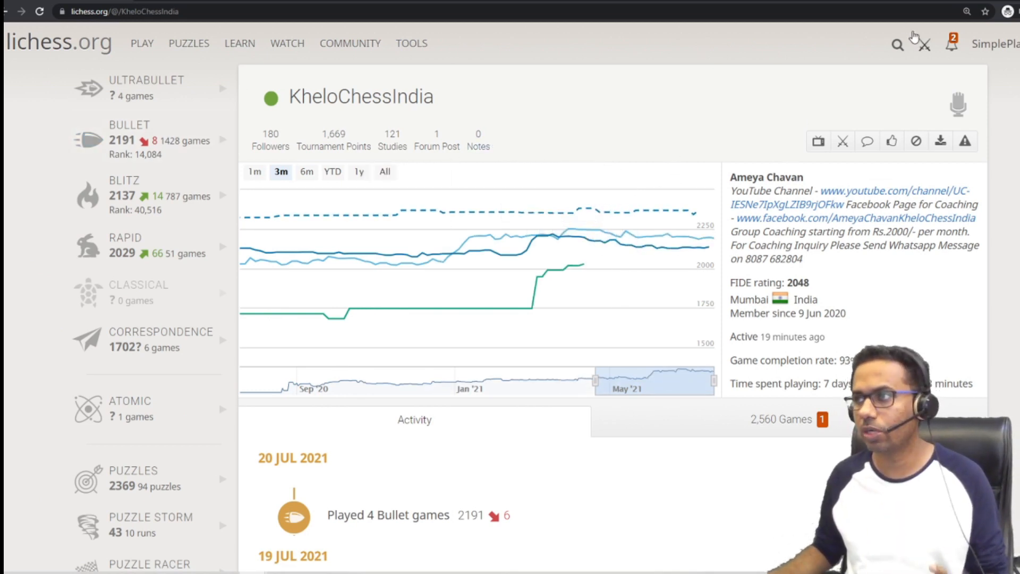
click(898, 43)
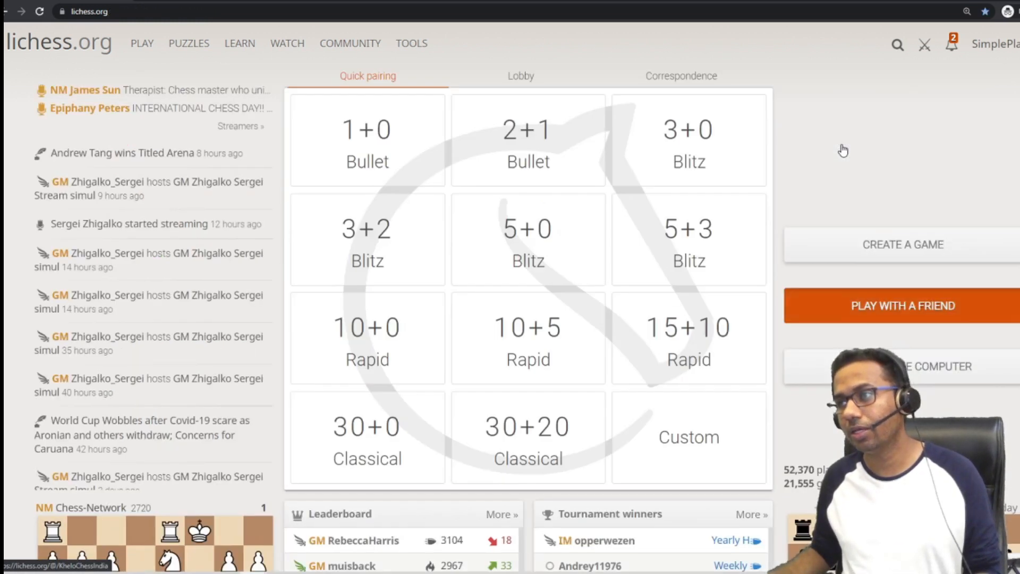
Start a friend challenge with a Real time clock and set it to Casual
click(902, 305)
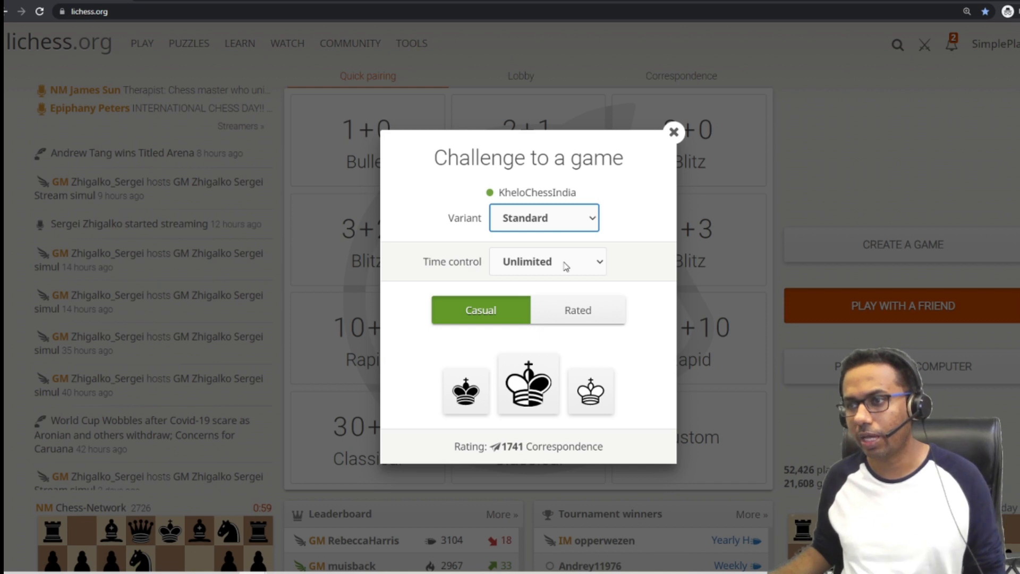
click(547, 261)
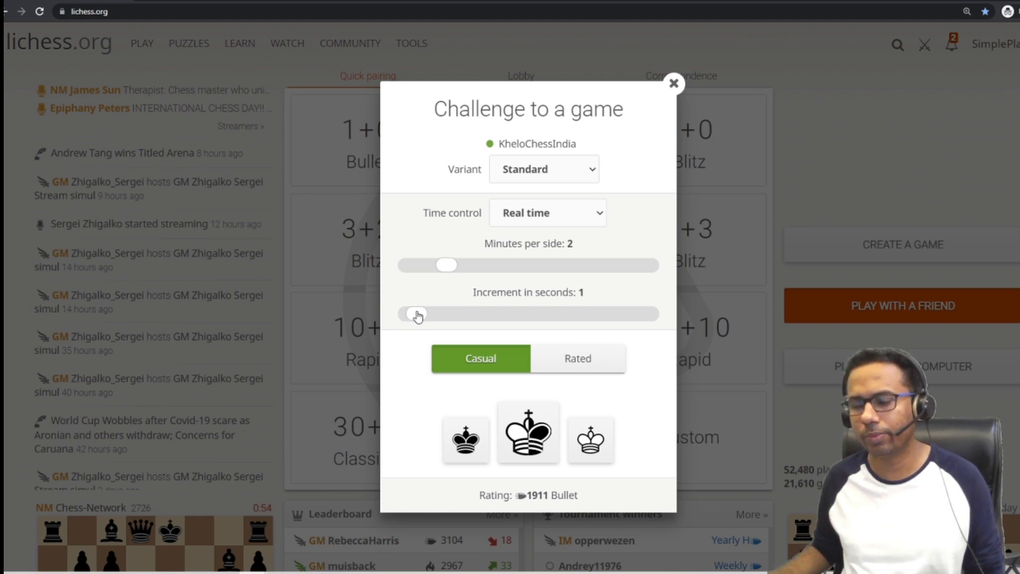
click(576, 358)
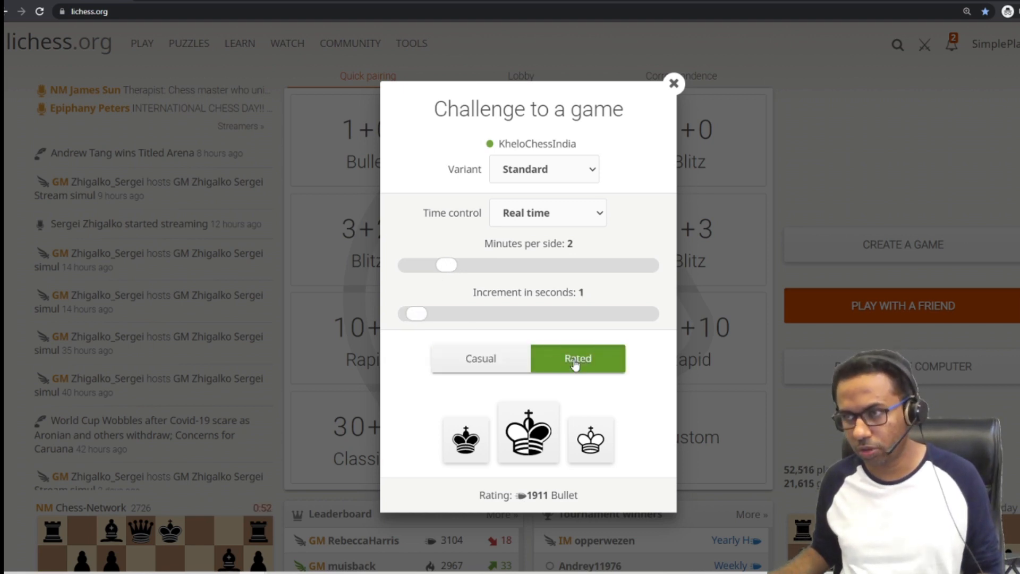
click(480, 359)
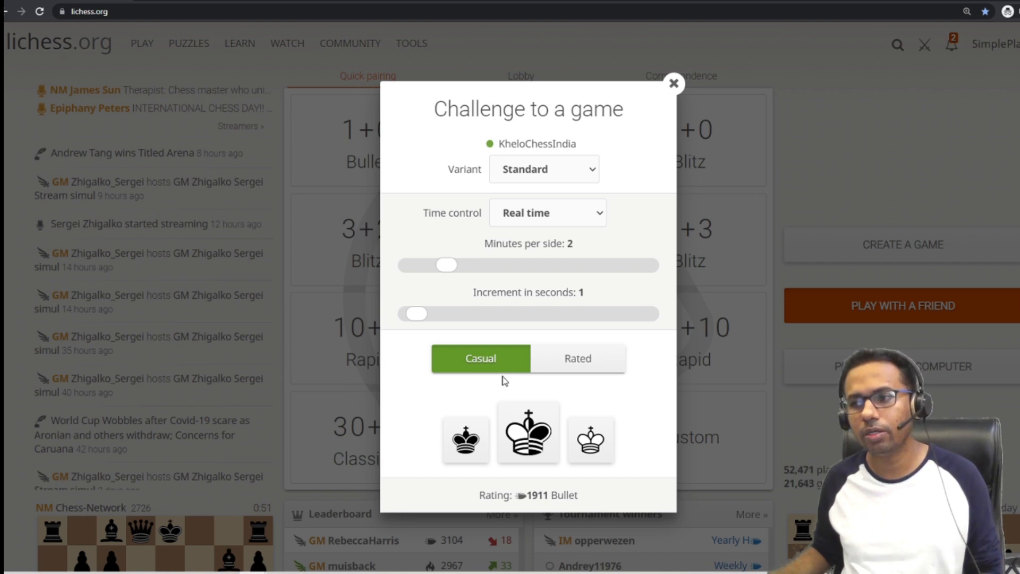
mouse_move(557, 443)
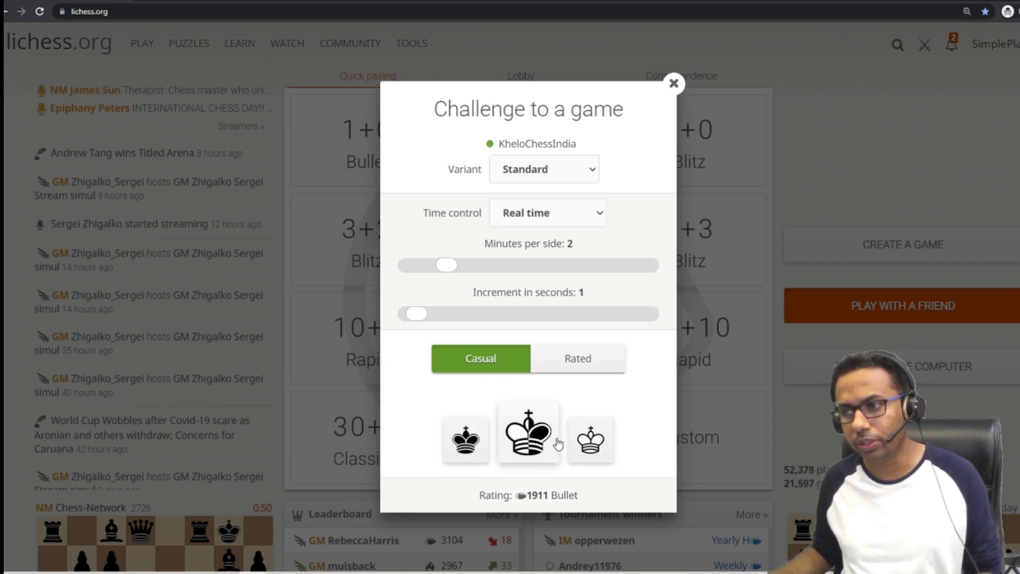
mouse_move(589, 439)
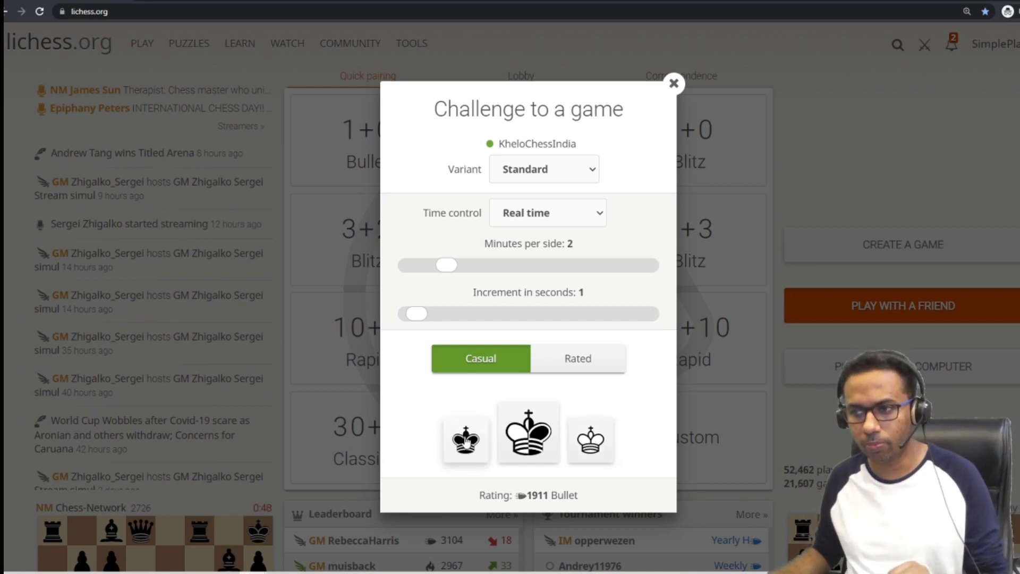
mouse_move(466, 439)
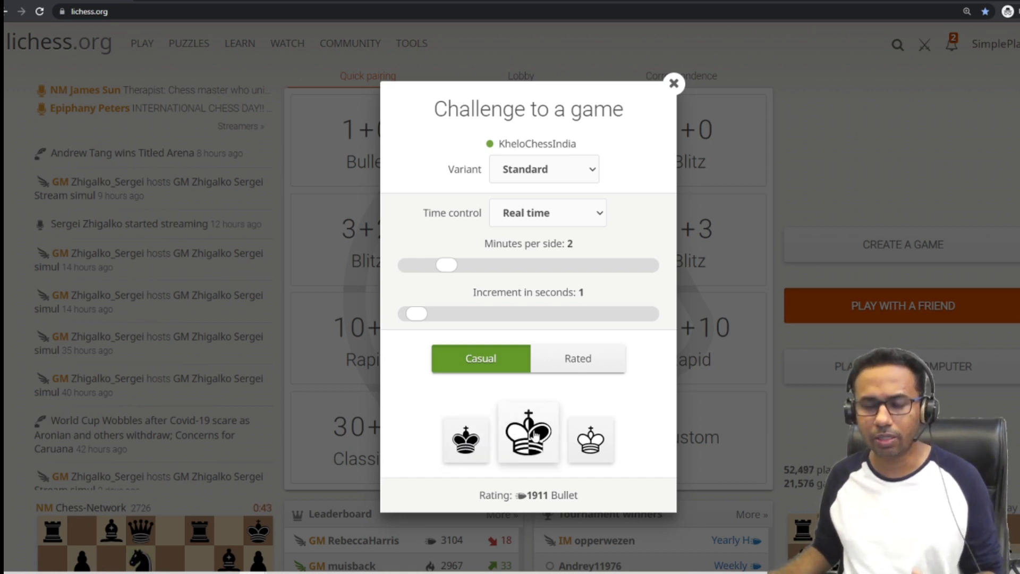
mouse_move(622, 477)
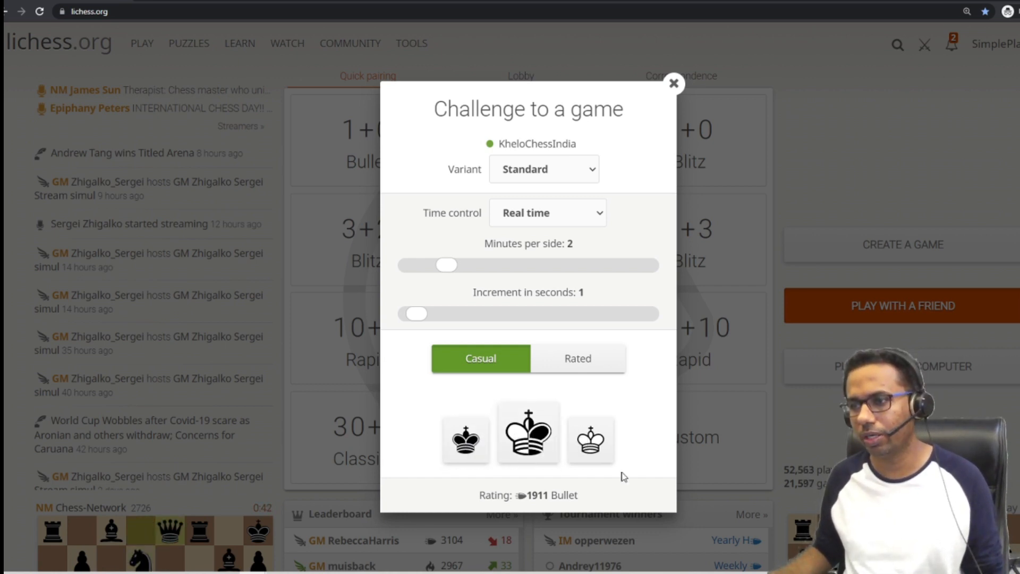
click(529, 435)
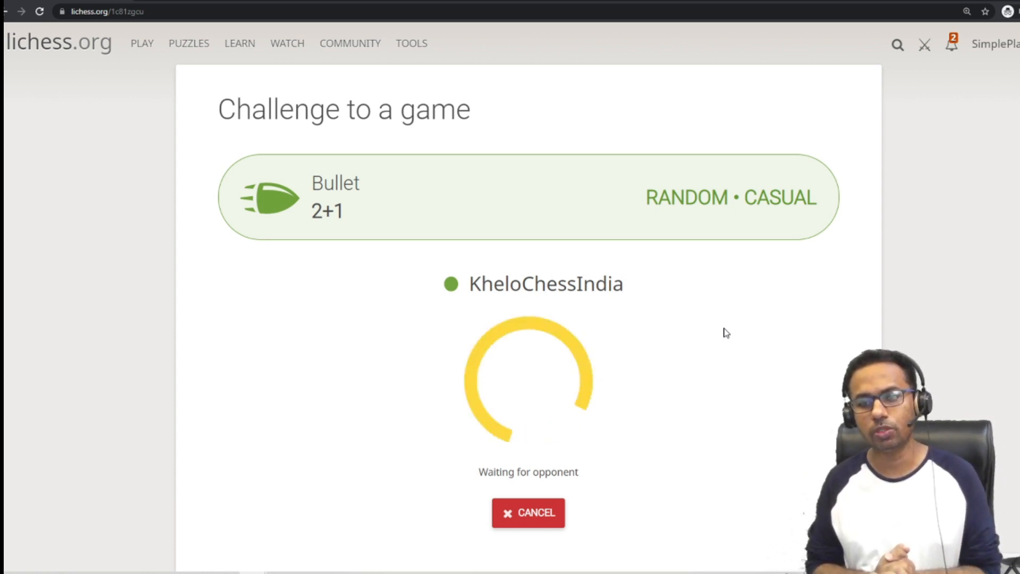
Send the challenge with random side and wait for KheloChessIndia to respond
click(527, 512)
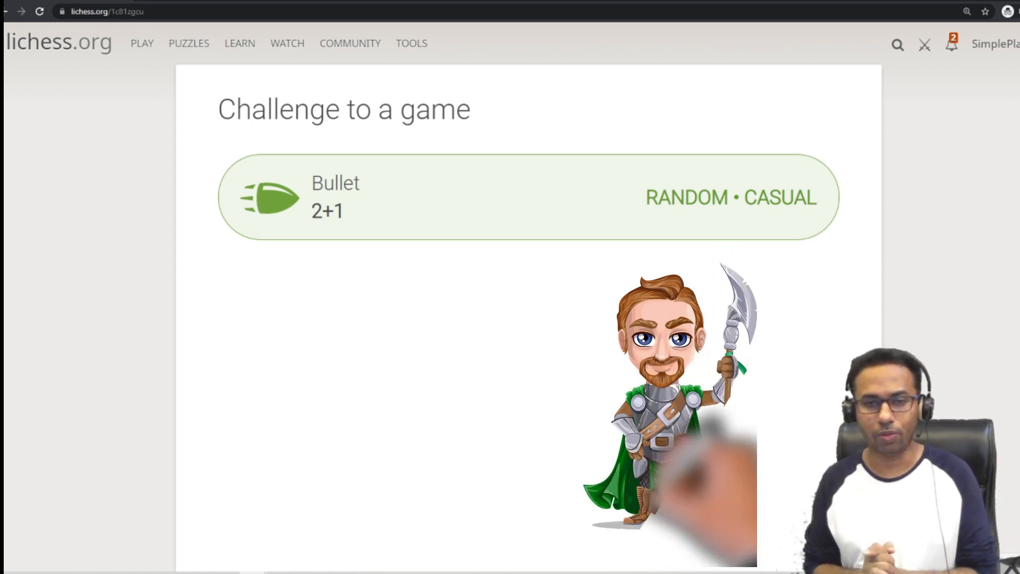